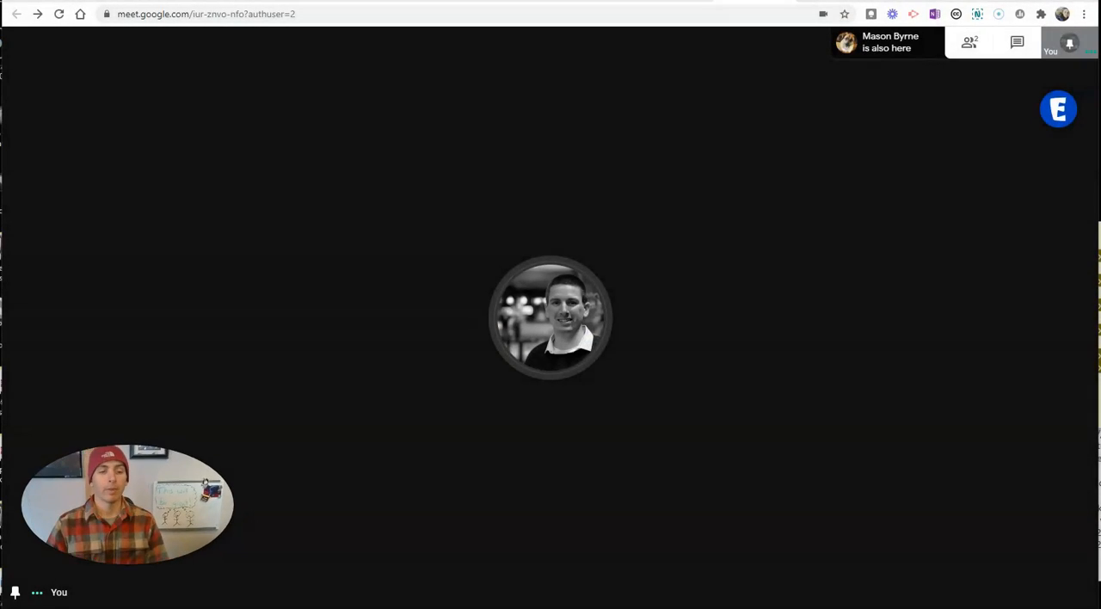
# - View the Edu-pal Chrome Web Store listing, then scroll edu-pal.org to the Our Team section
pyautogui.click(1058, 109)
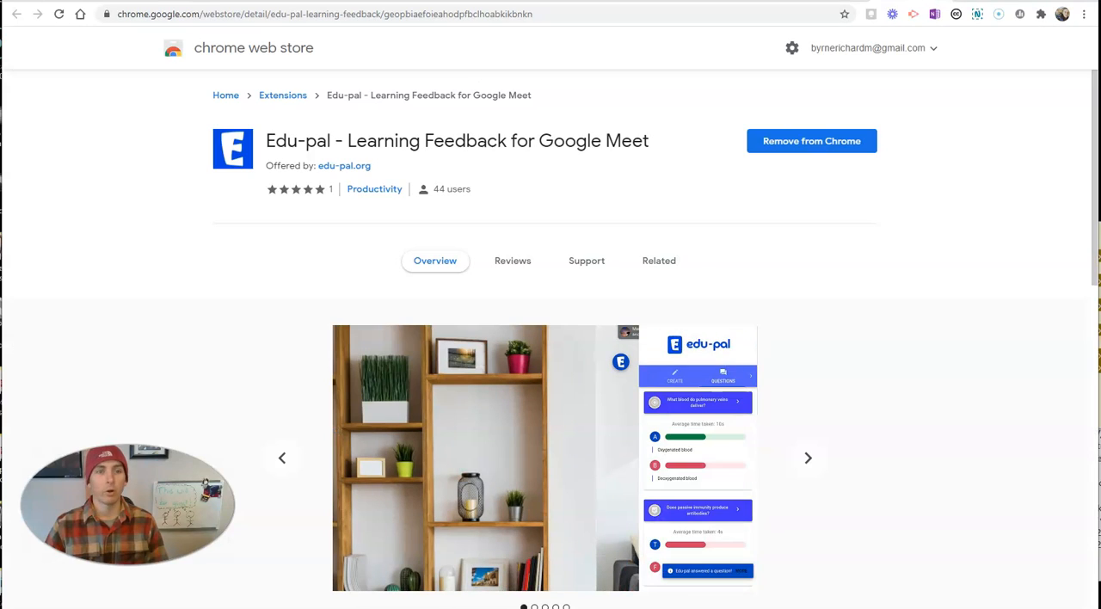
pyautogui.moveTo(295, 140)
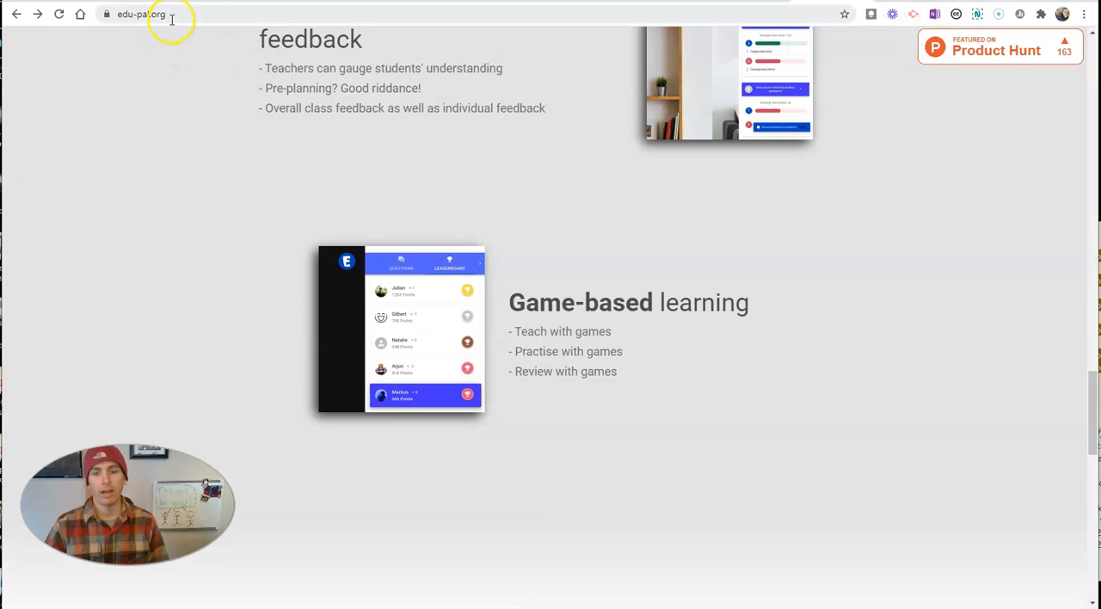
pyautogui.scroll(-3)
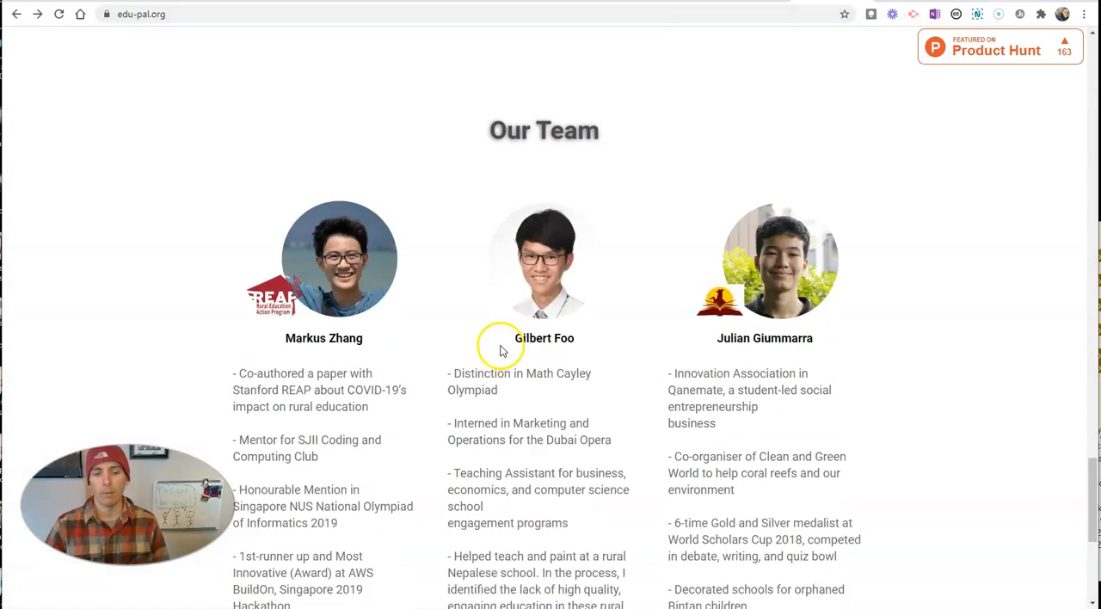
pyautogui.scroll(-3)
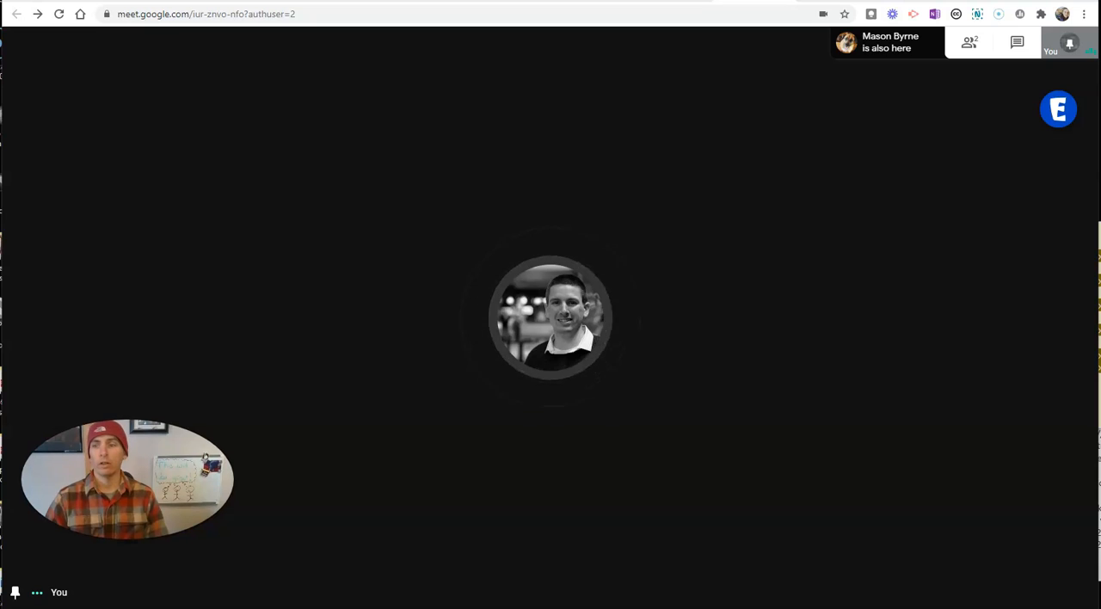
pyautogui.moveTo(1064, 155)
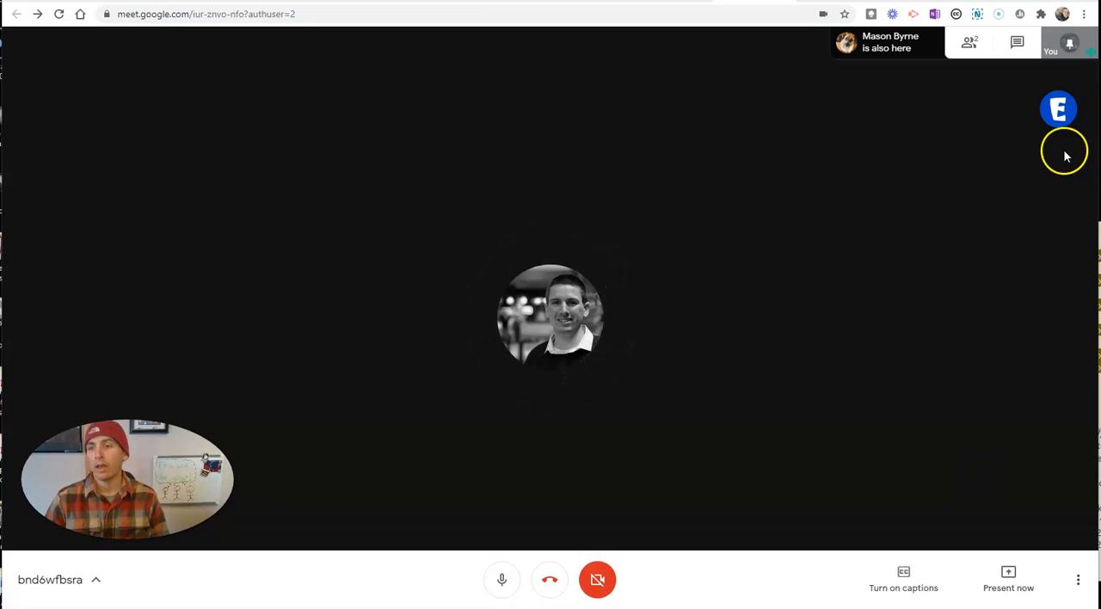
# - Open the Edu-pal panel from its E button and show the True or False creation form
pyautogui.click(1058, 109)
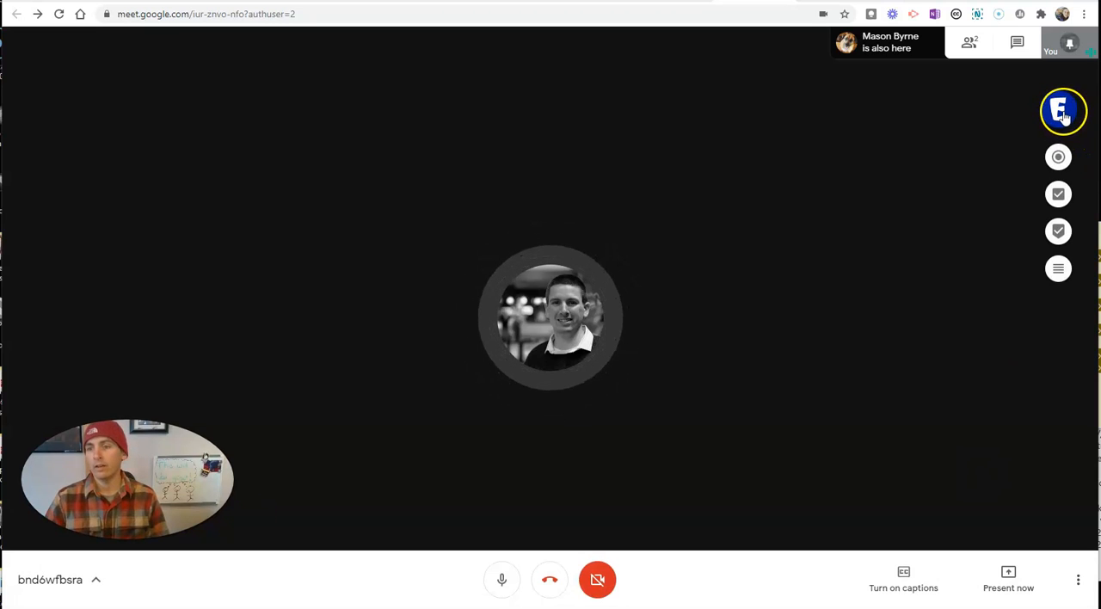
pyautogui.click(1064, 112)
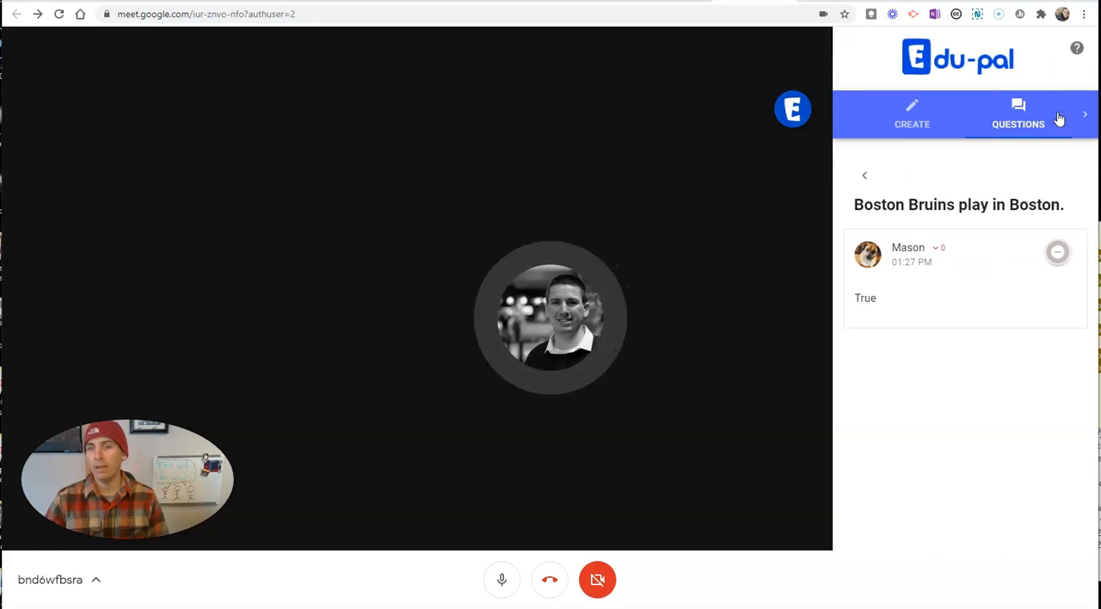
pyautogui.moveTo(826, 119)
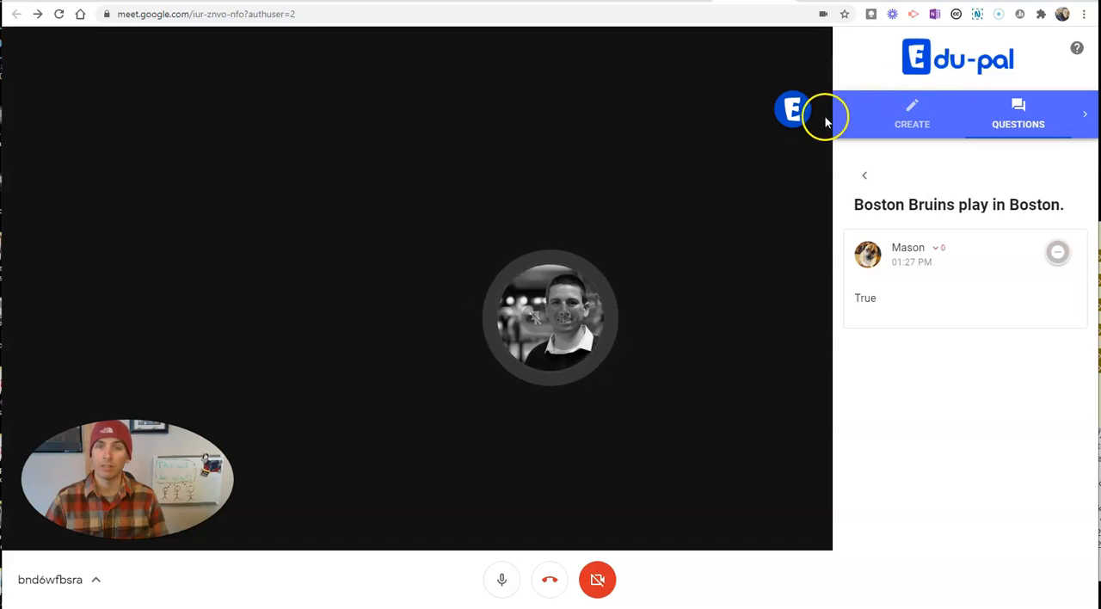
pyautogui.moveTo(884, 121)
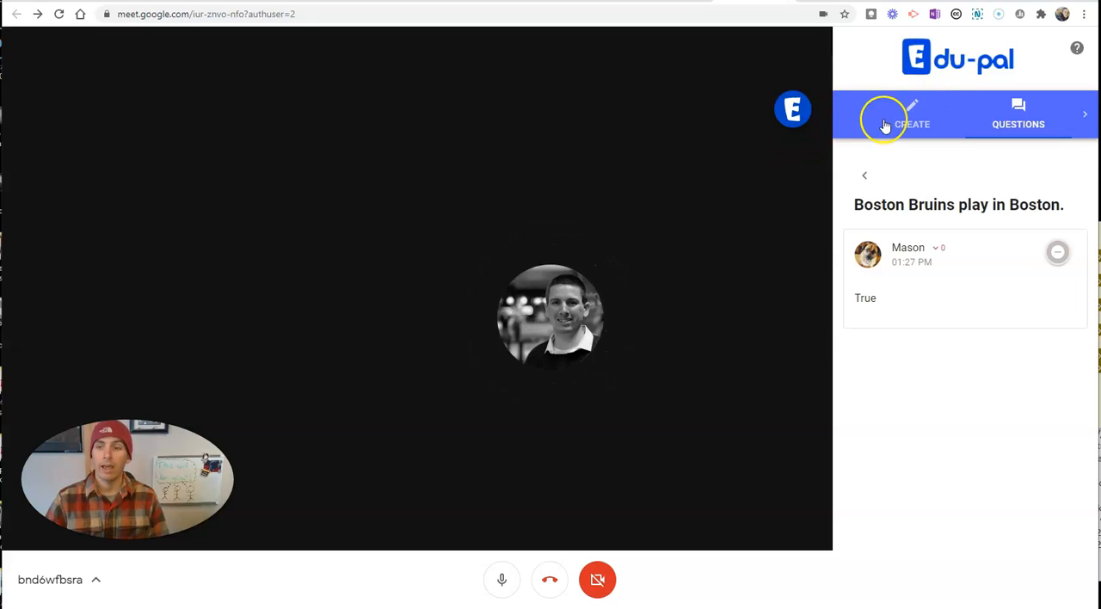
pyautogui.click(911, 116)
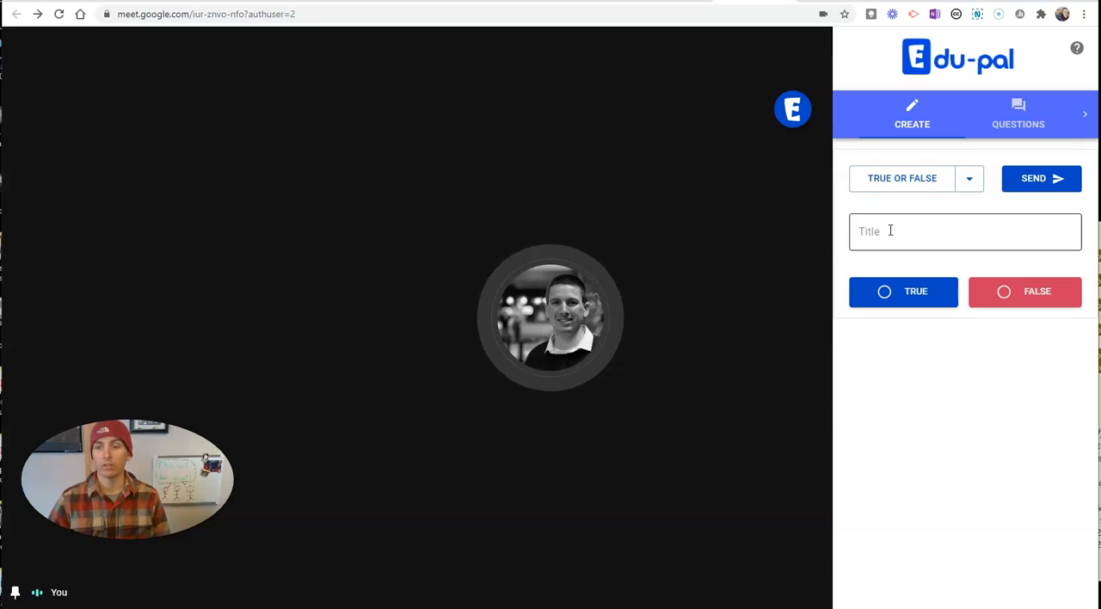
# - Enter the title 'The Red Sox play in Boston.' and send the question
pyautogui.click(964, 231)
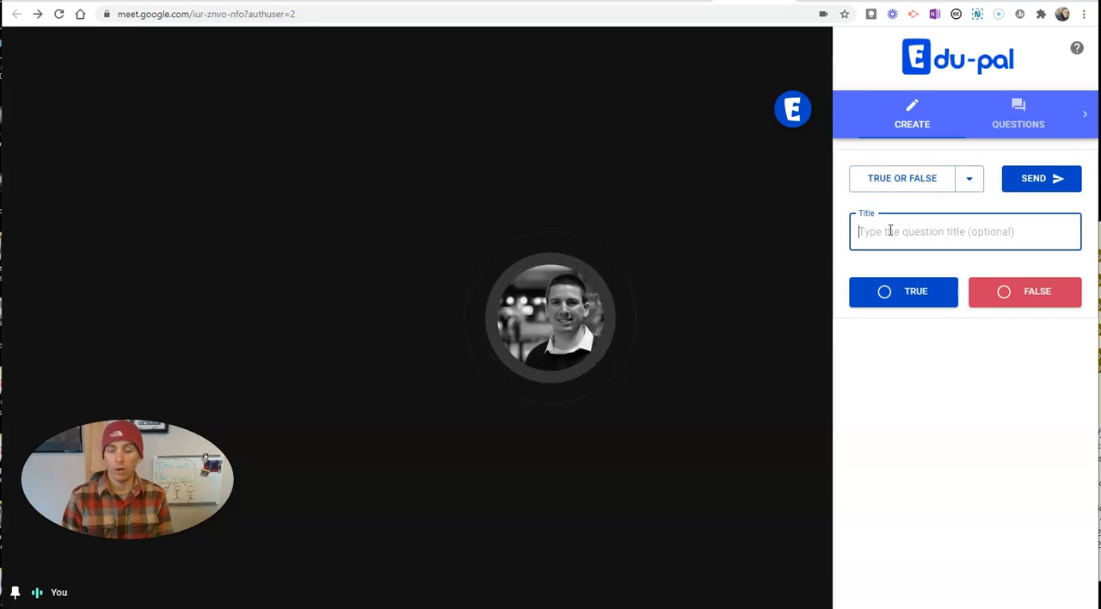
pyautogui.write('The Red Sox play')
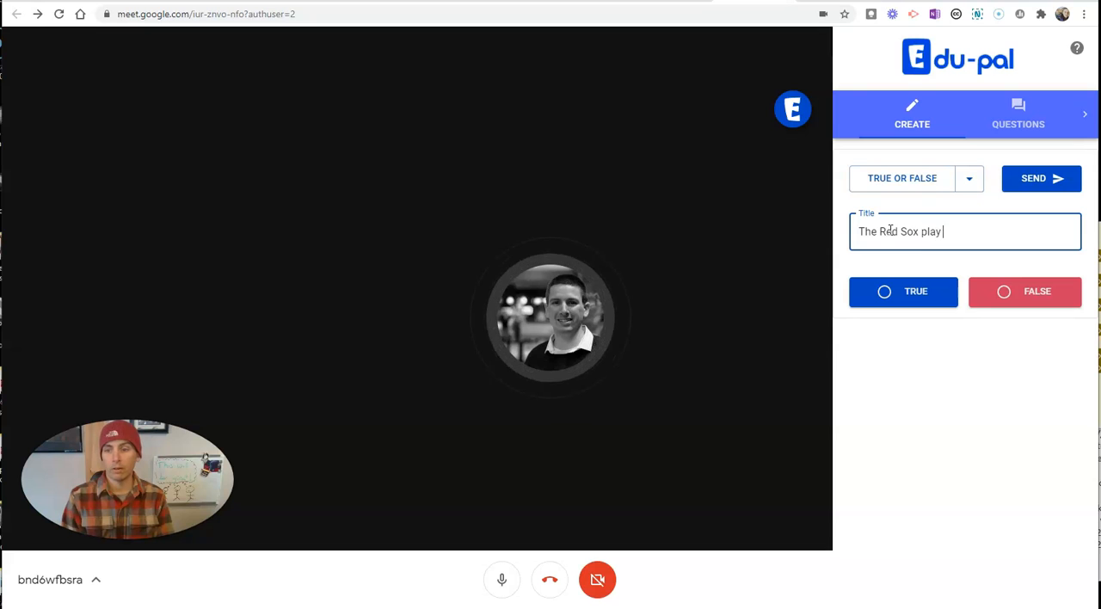
pyautogui.write('in Boston.')
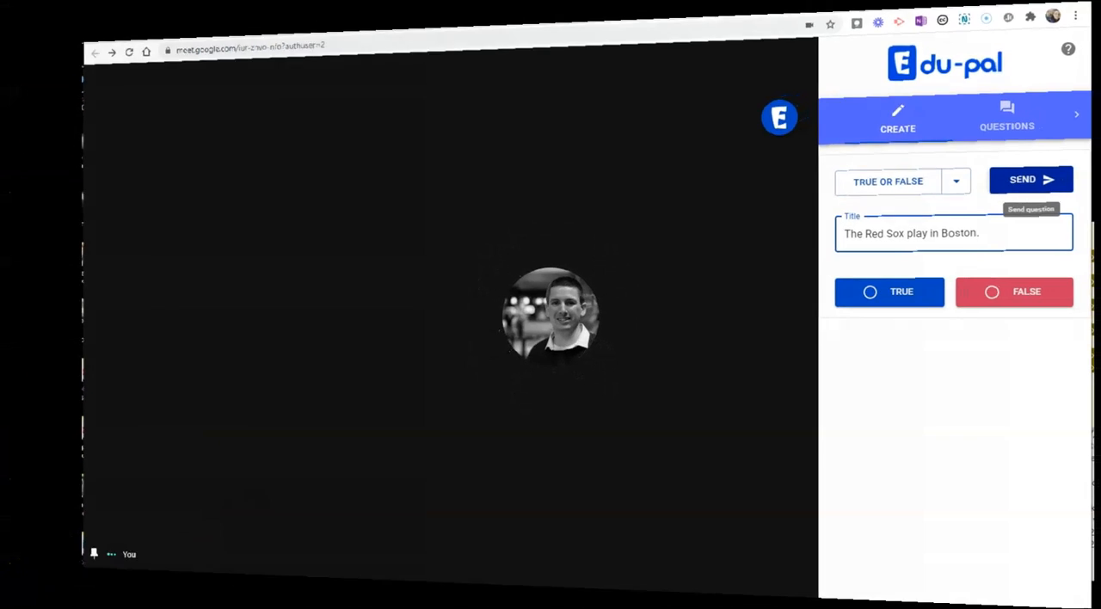
pyautogui.click(1022, 179)
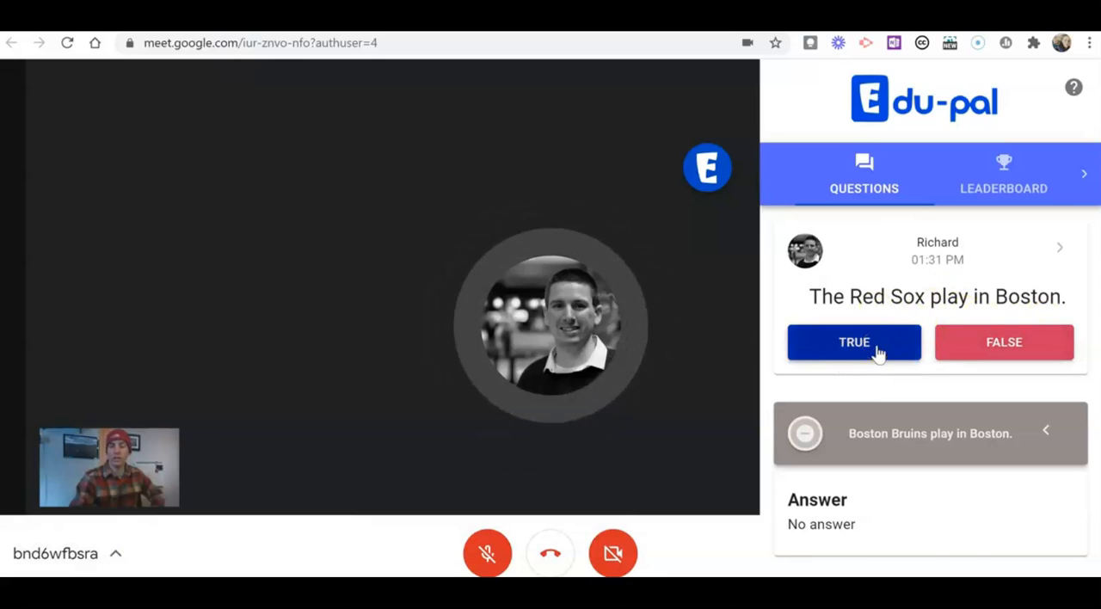
# - As the student, answer TRUE to the Red Sox question
pyautogui.click(853, 341)
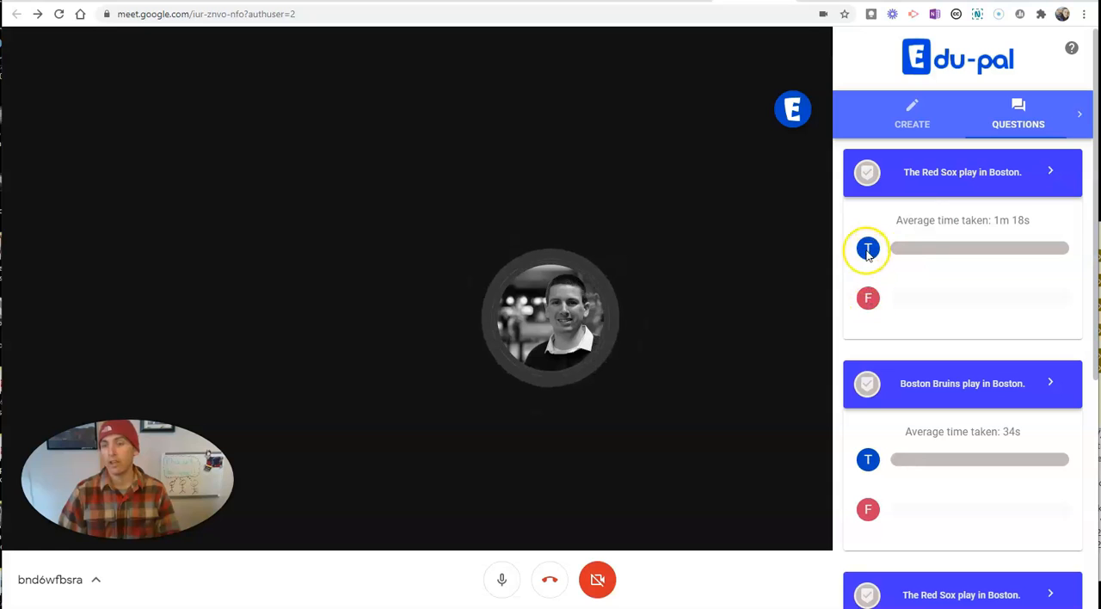
pyautogui.moveTo(1011, 234)
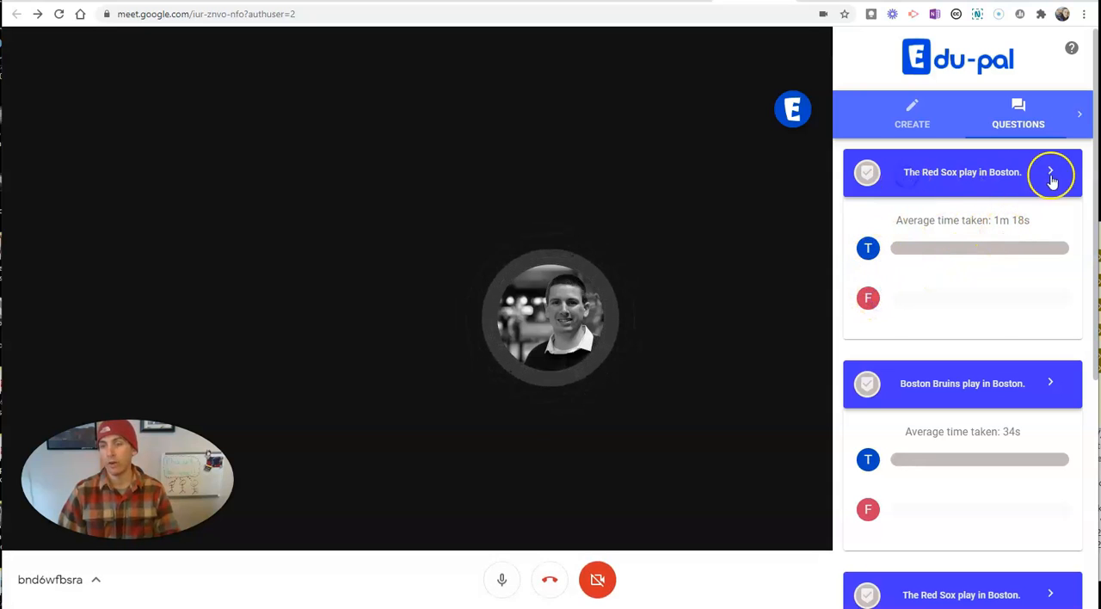
# - Expand a question's results and scroll through the Bruins, Red Sox and unanswered questions
pyautogui.click(1050, 172)
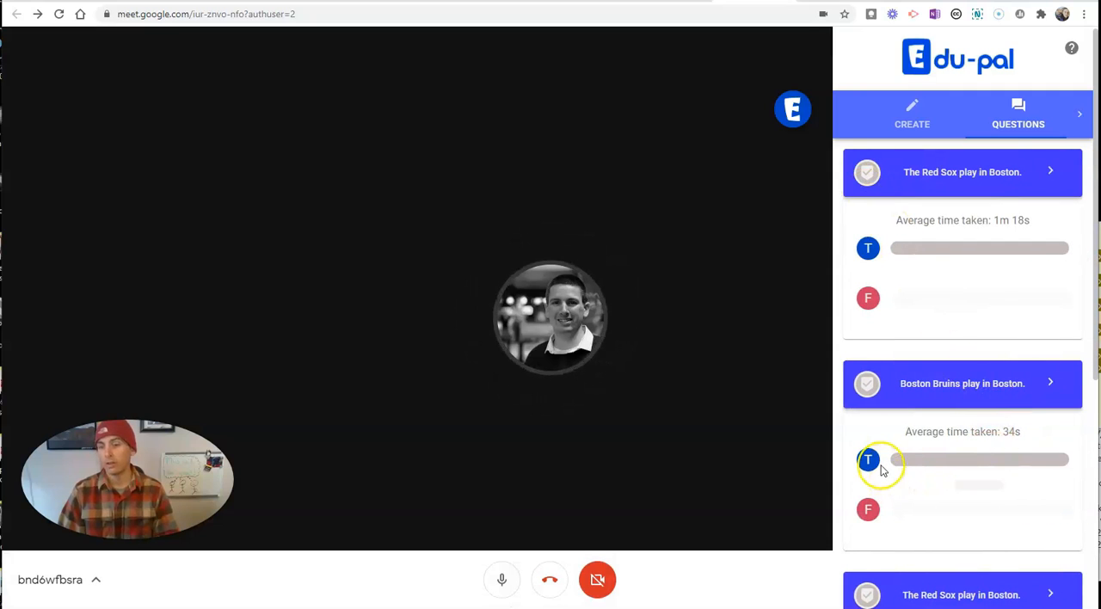
pyautogui.scroll(-3)
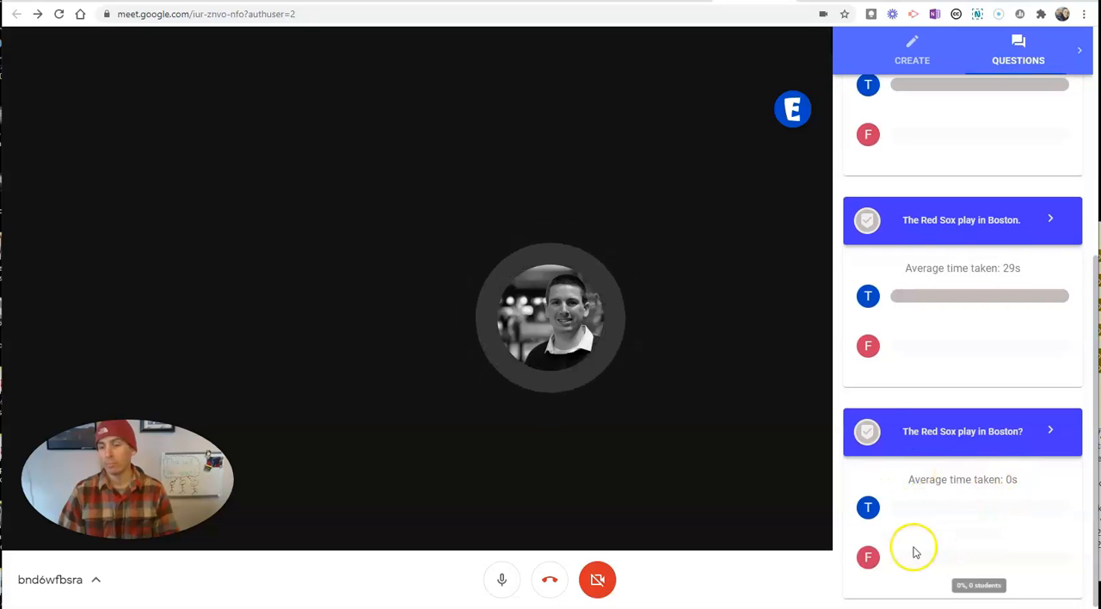
pyautogui.moveTo(942, 523)
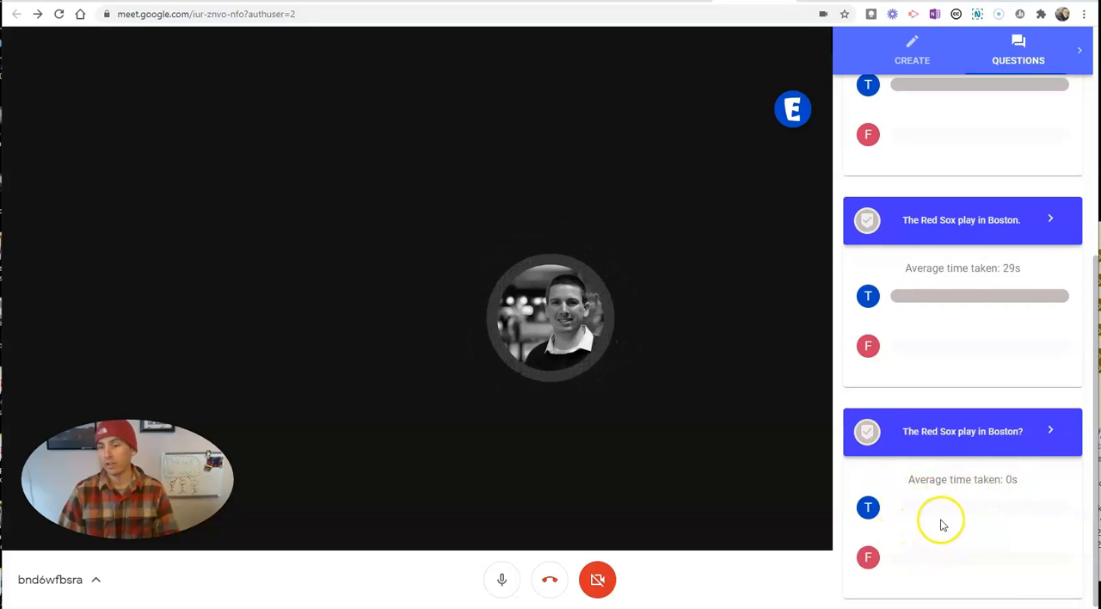